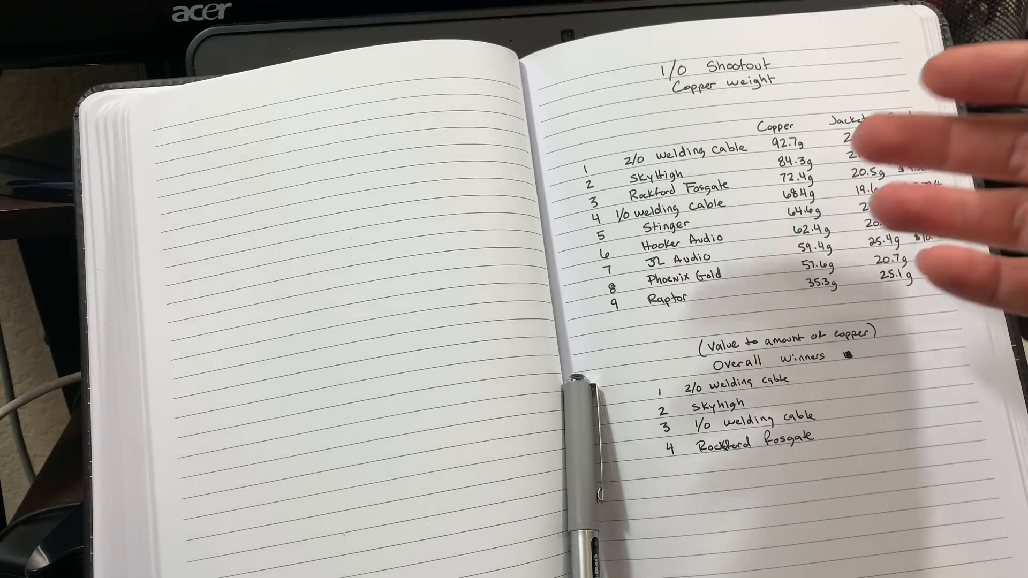
pyautogui.moveTo(721, 328)
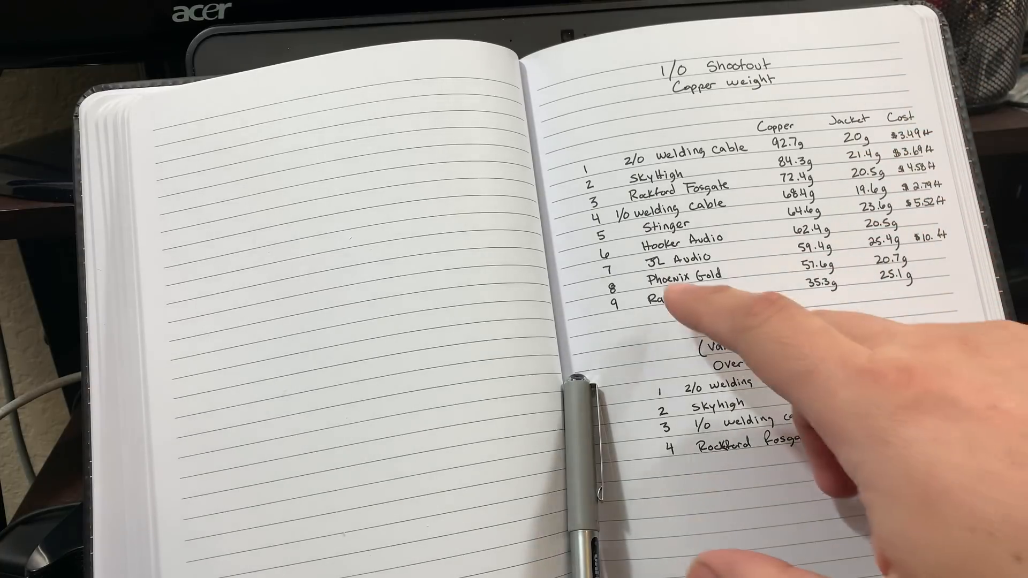